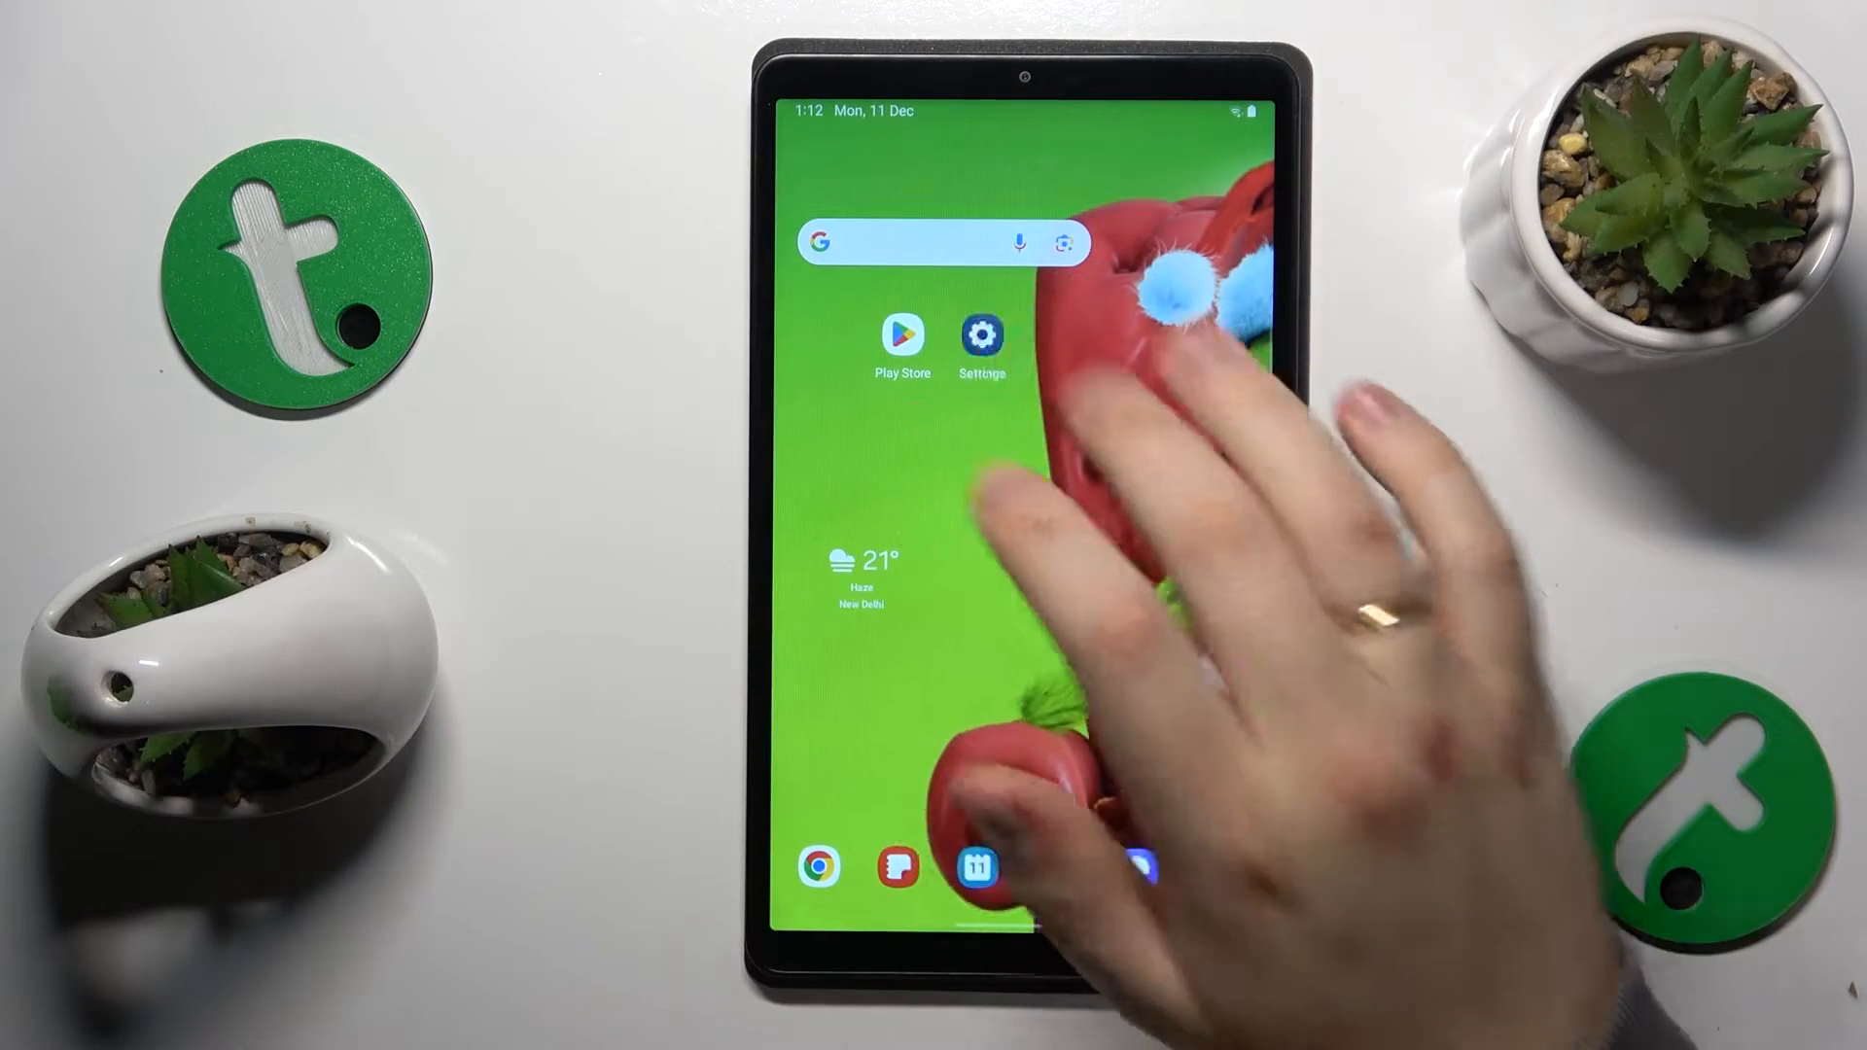
Reach the tablet's signed-in Google account via Accounts and backup > Manage accounts.
click(980, 334)
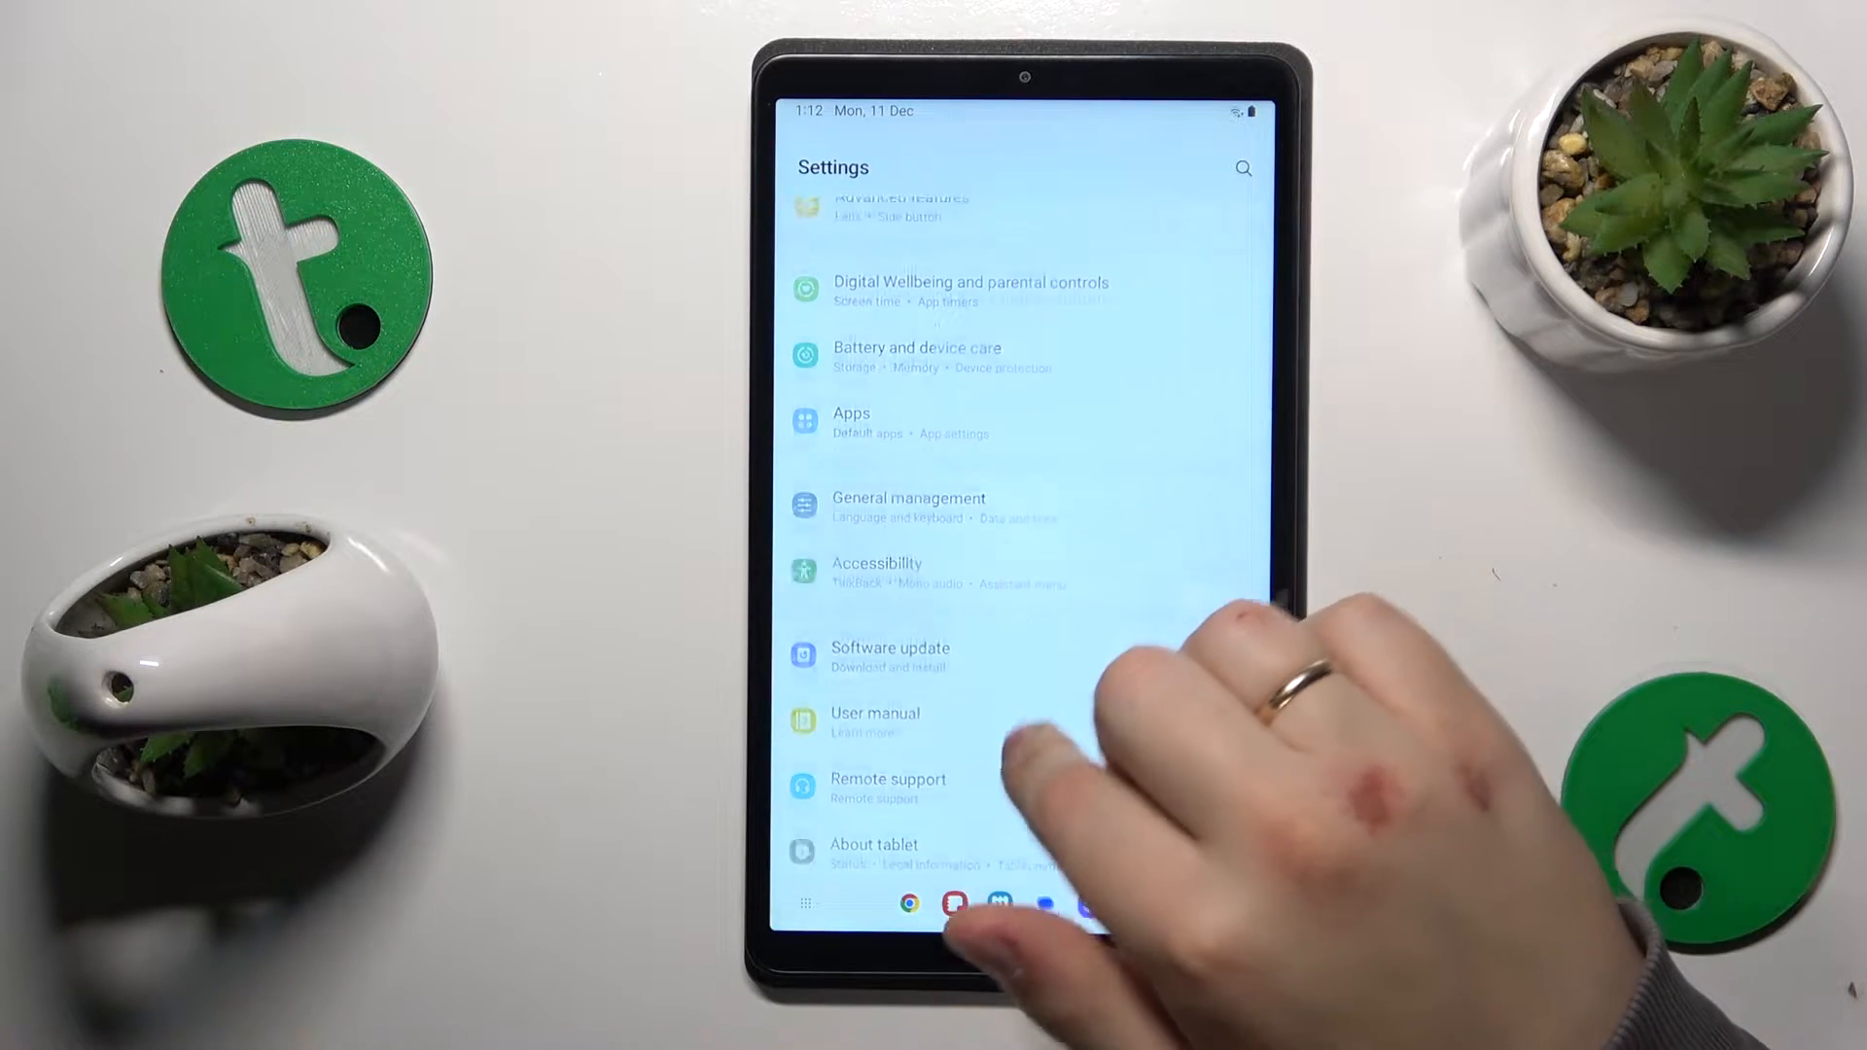
scroll(down, 3)
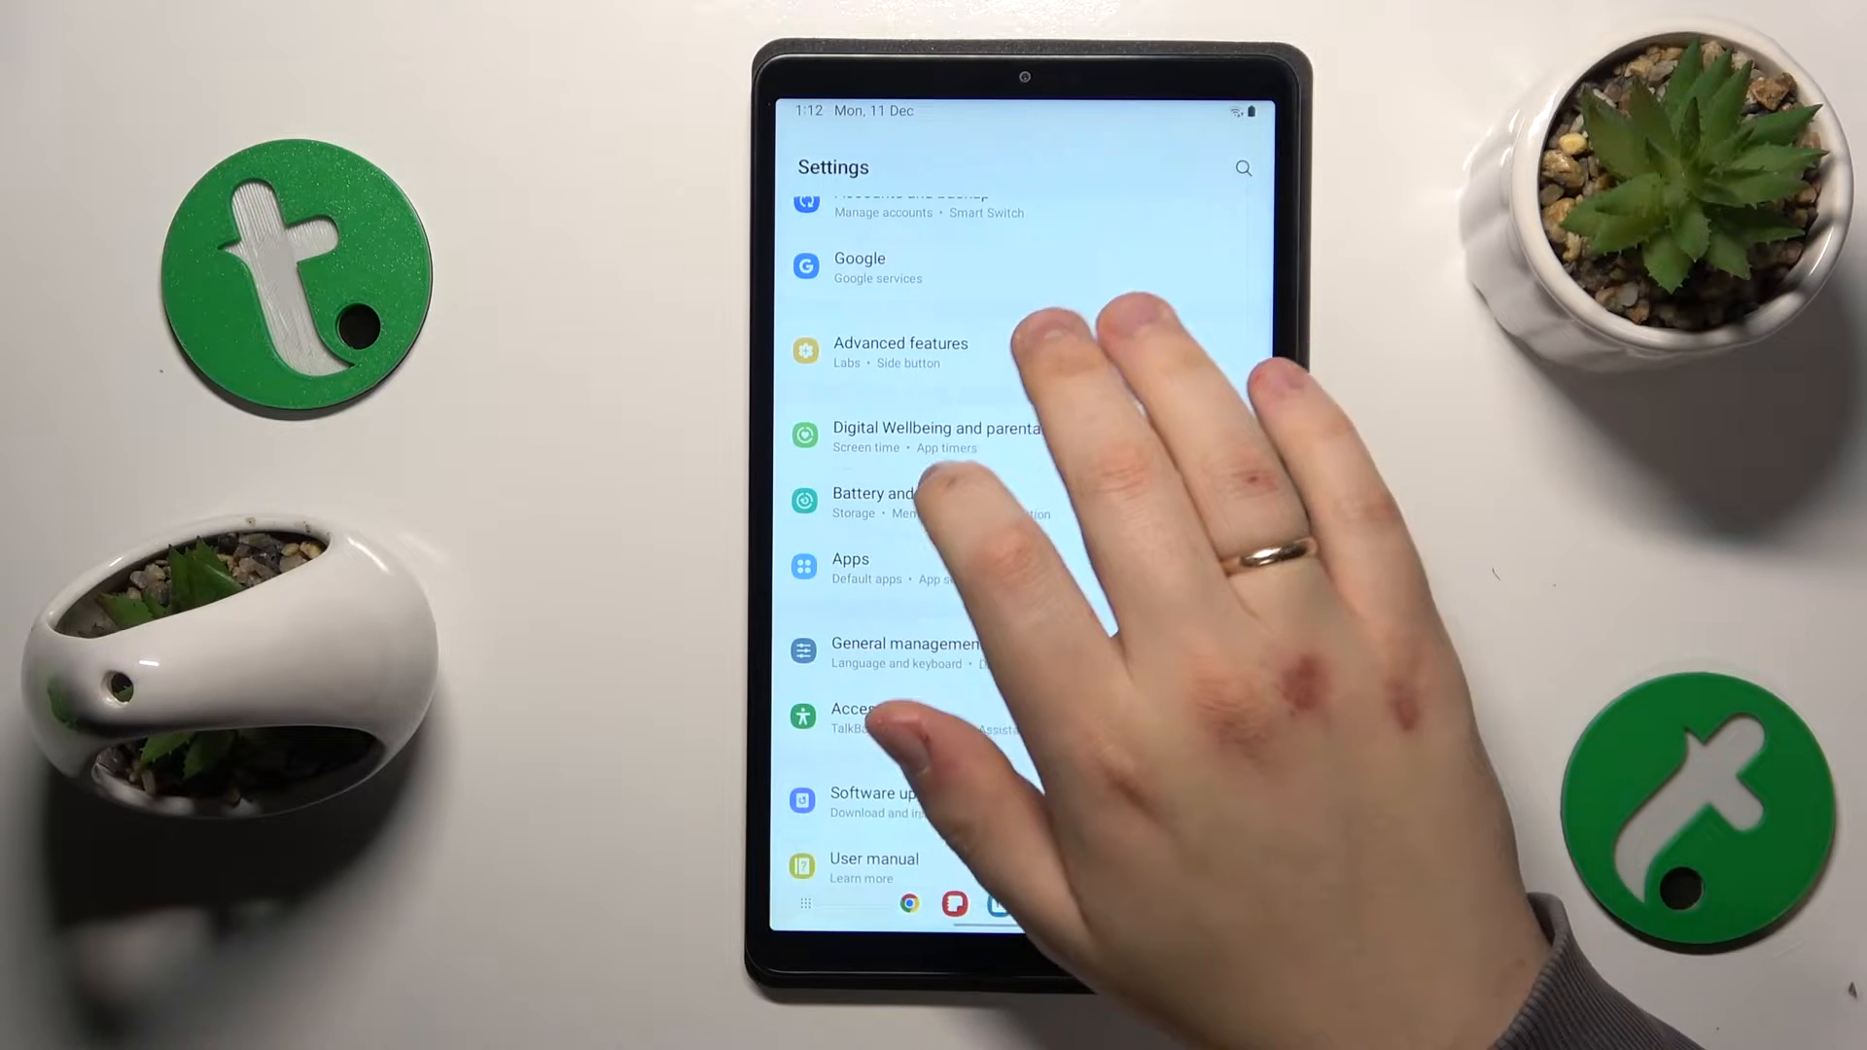
click(904, 214)
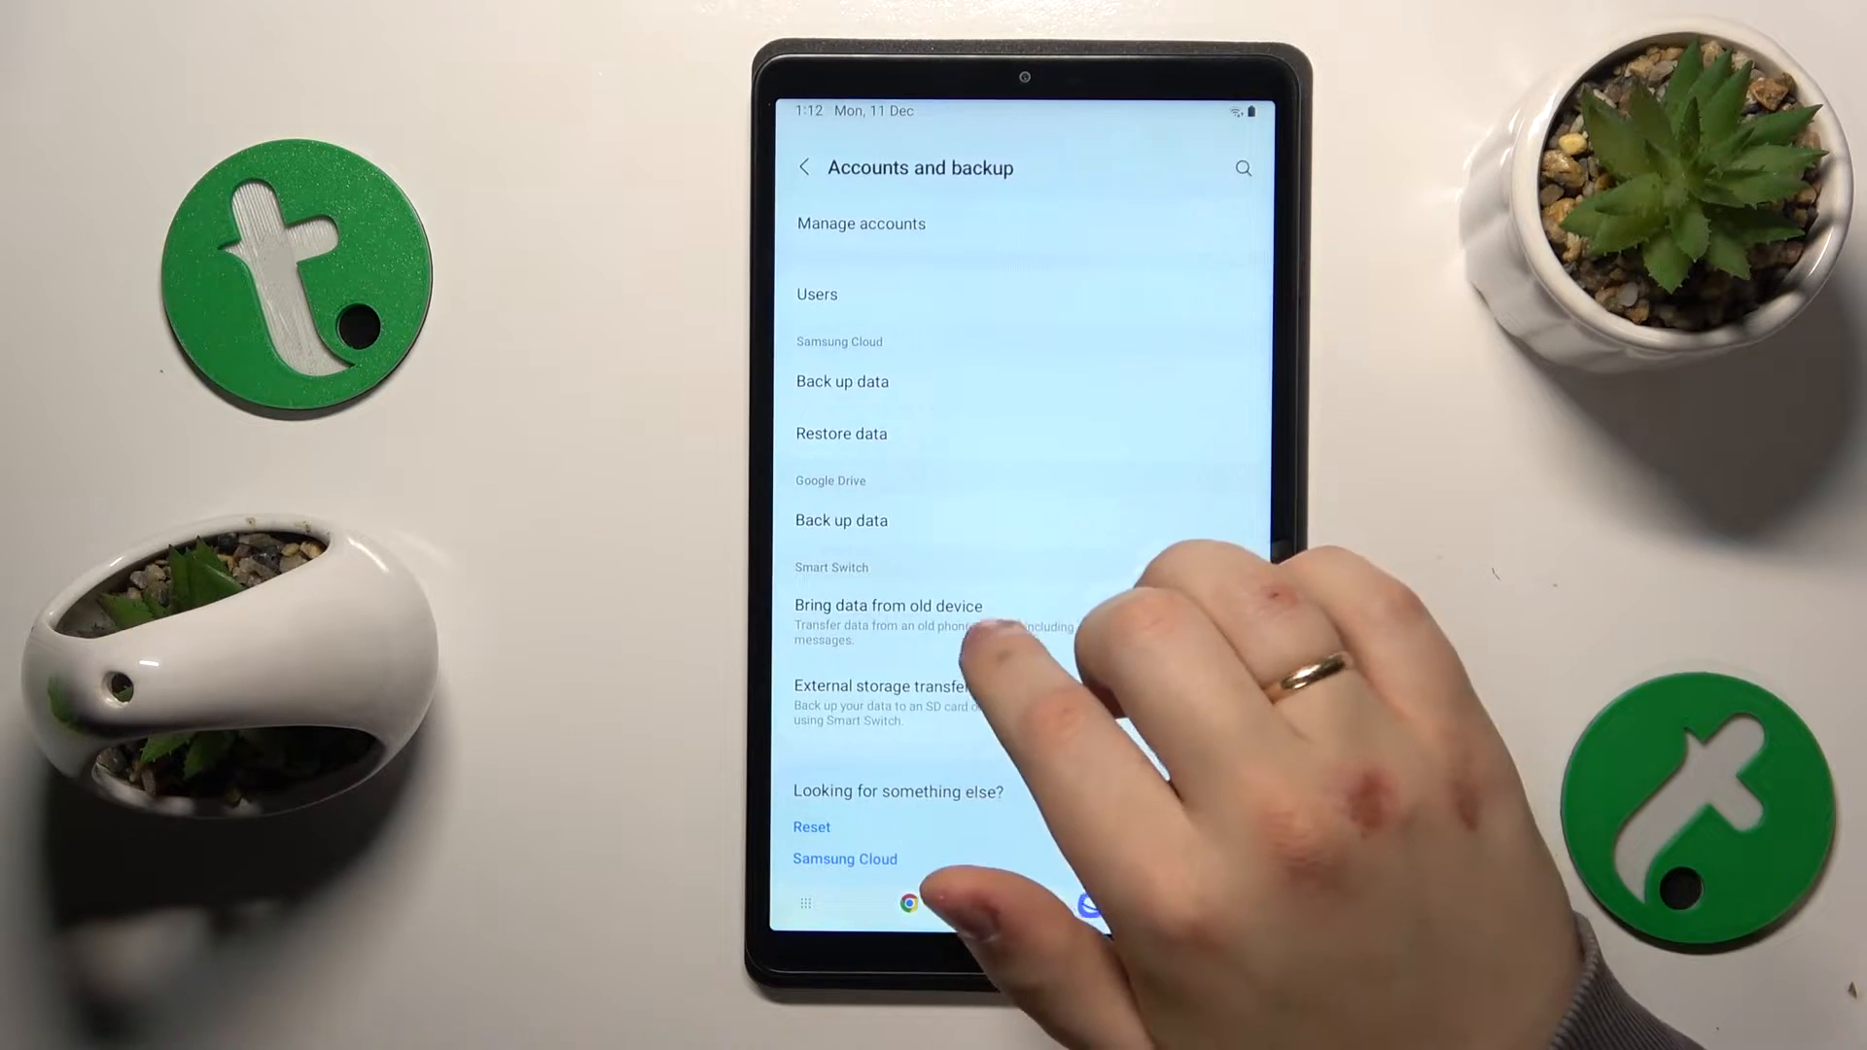
click(859, 224)
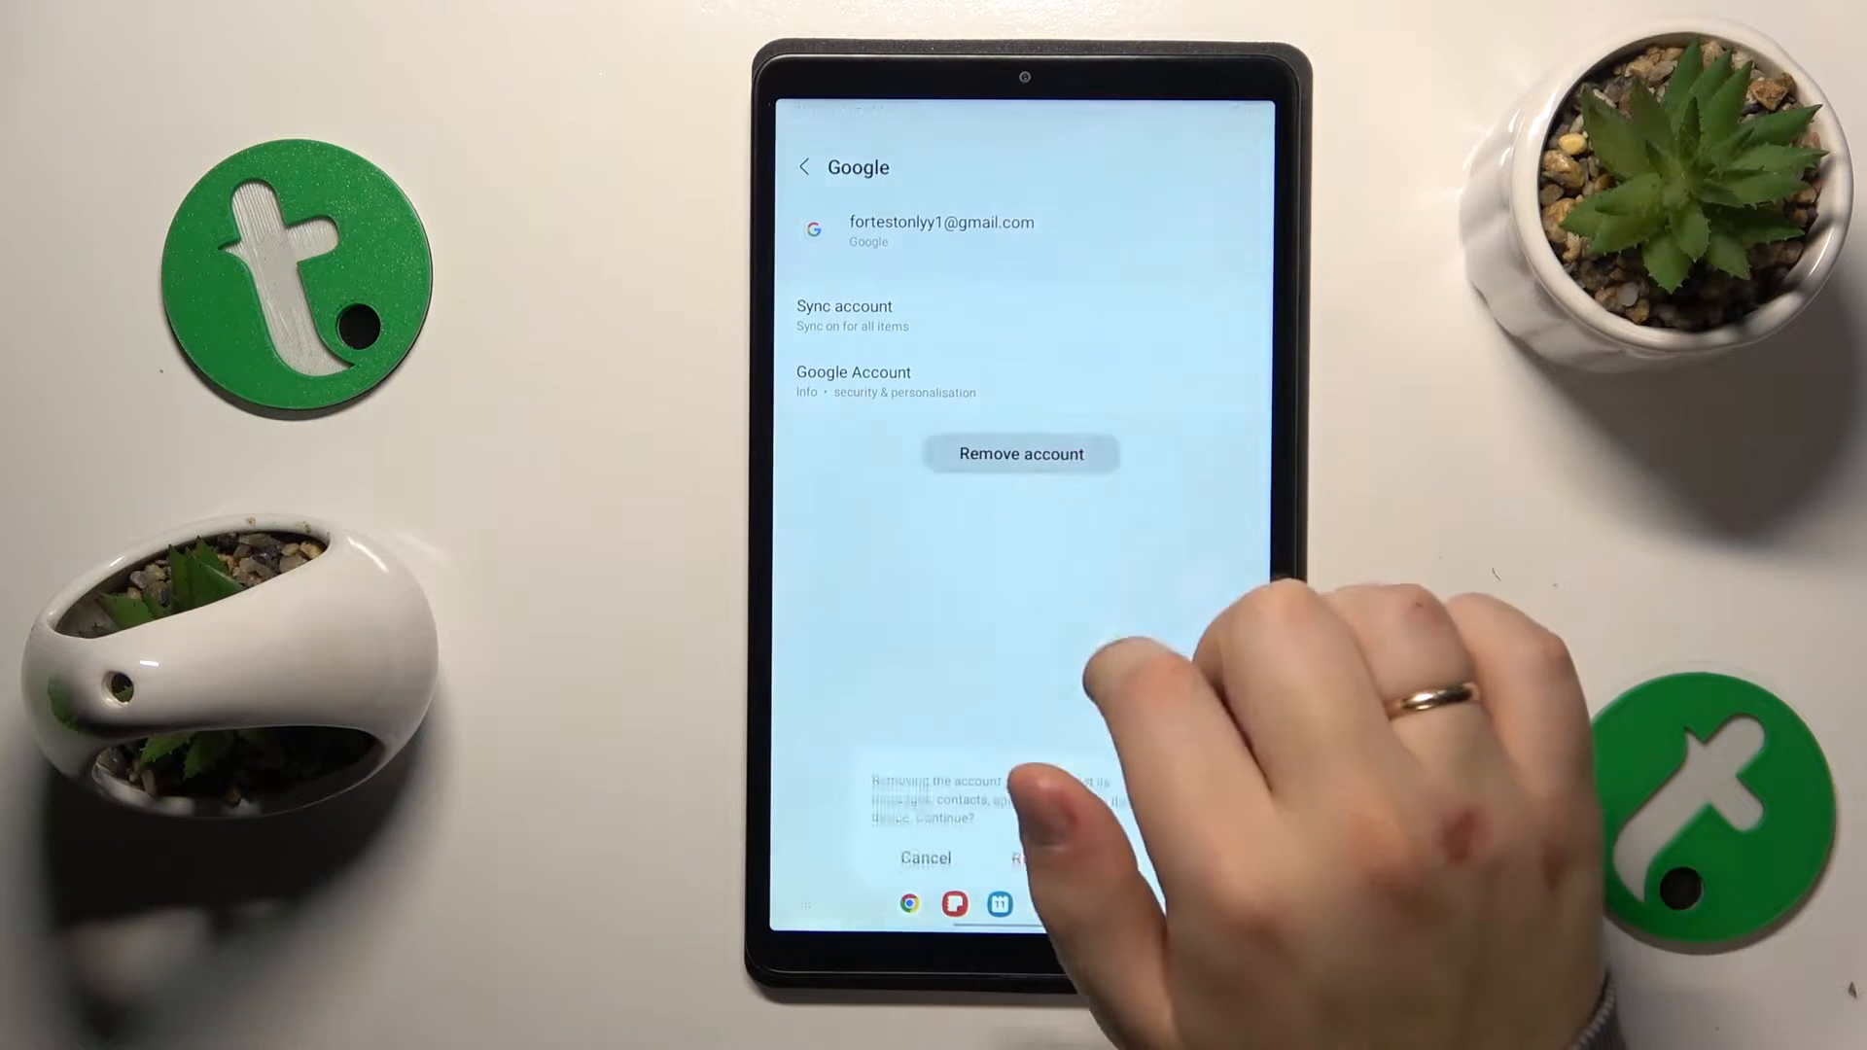
Confirm removing the Google account, leaving the tablet signed out of Google.
click(1036, 857)
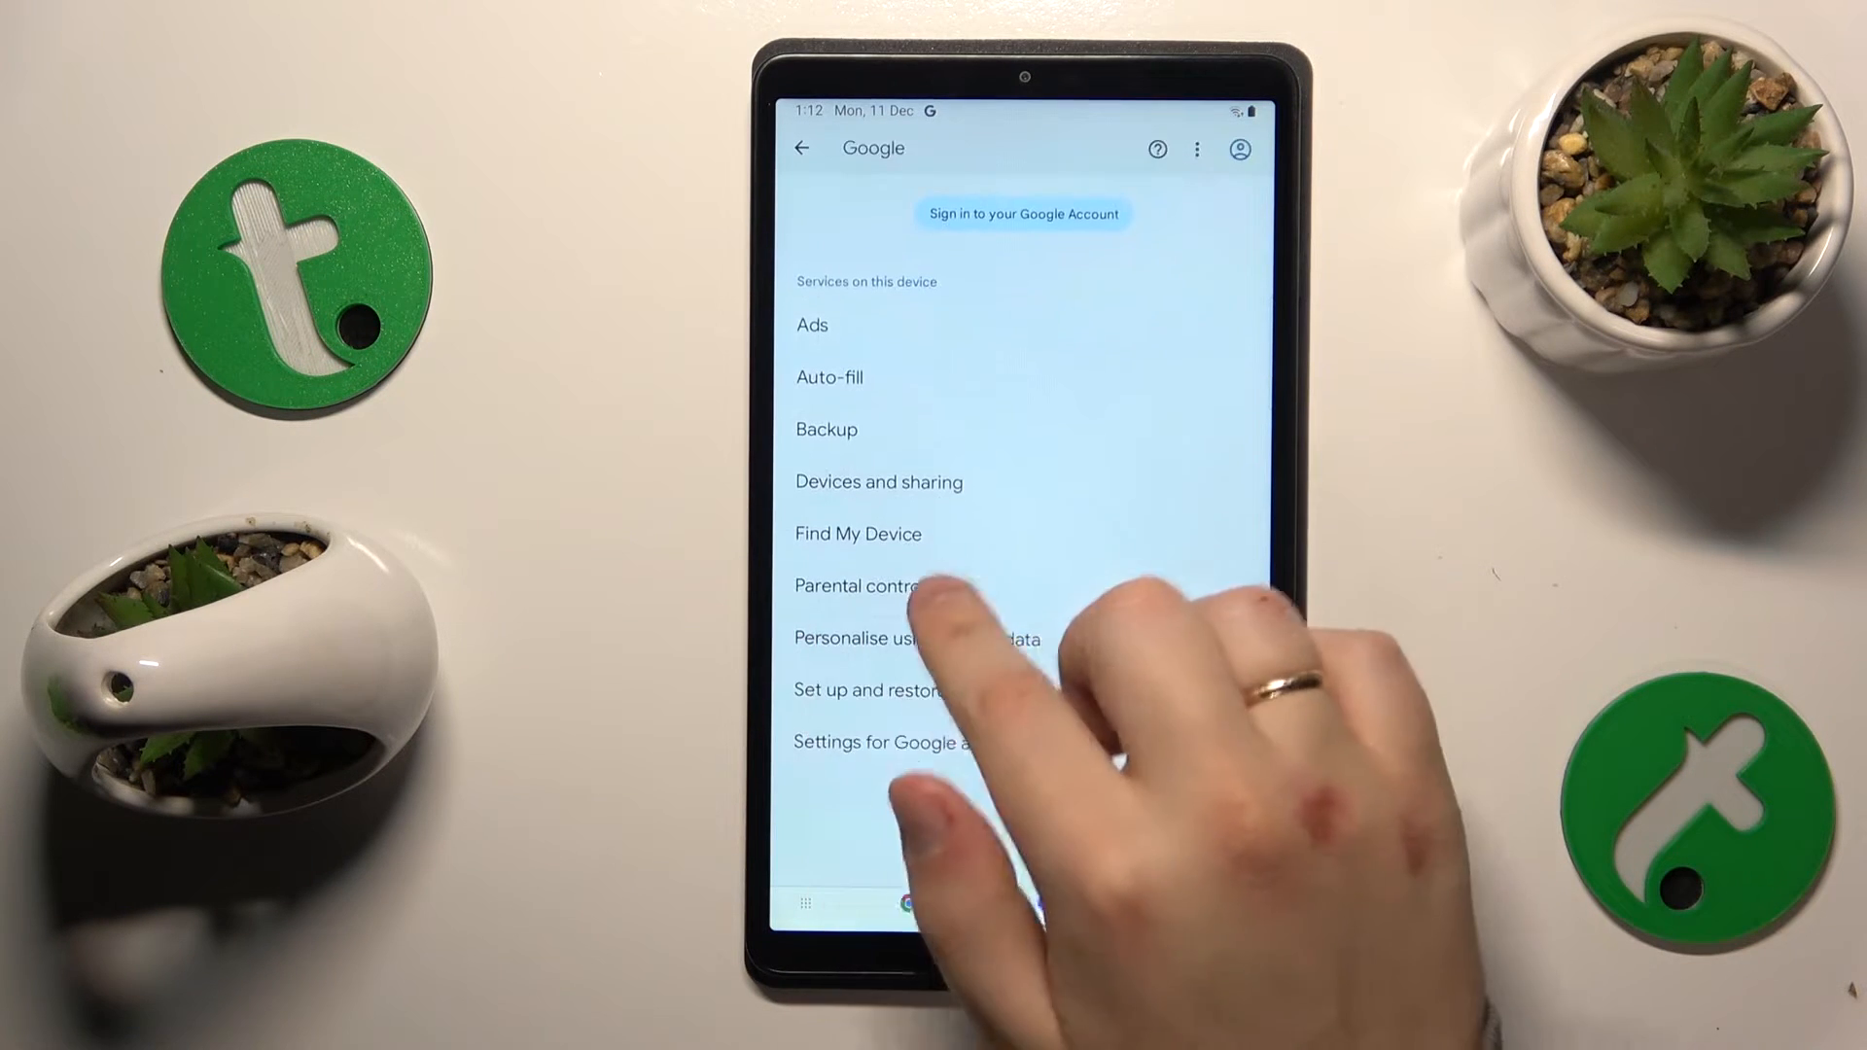
Begin Parental controls setup and continue past the Next steps overview.
click(867, 585)
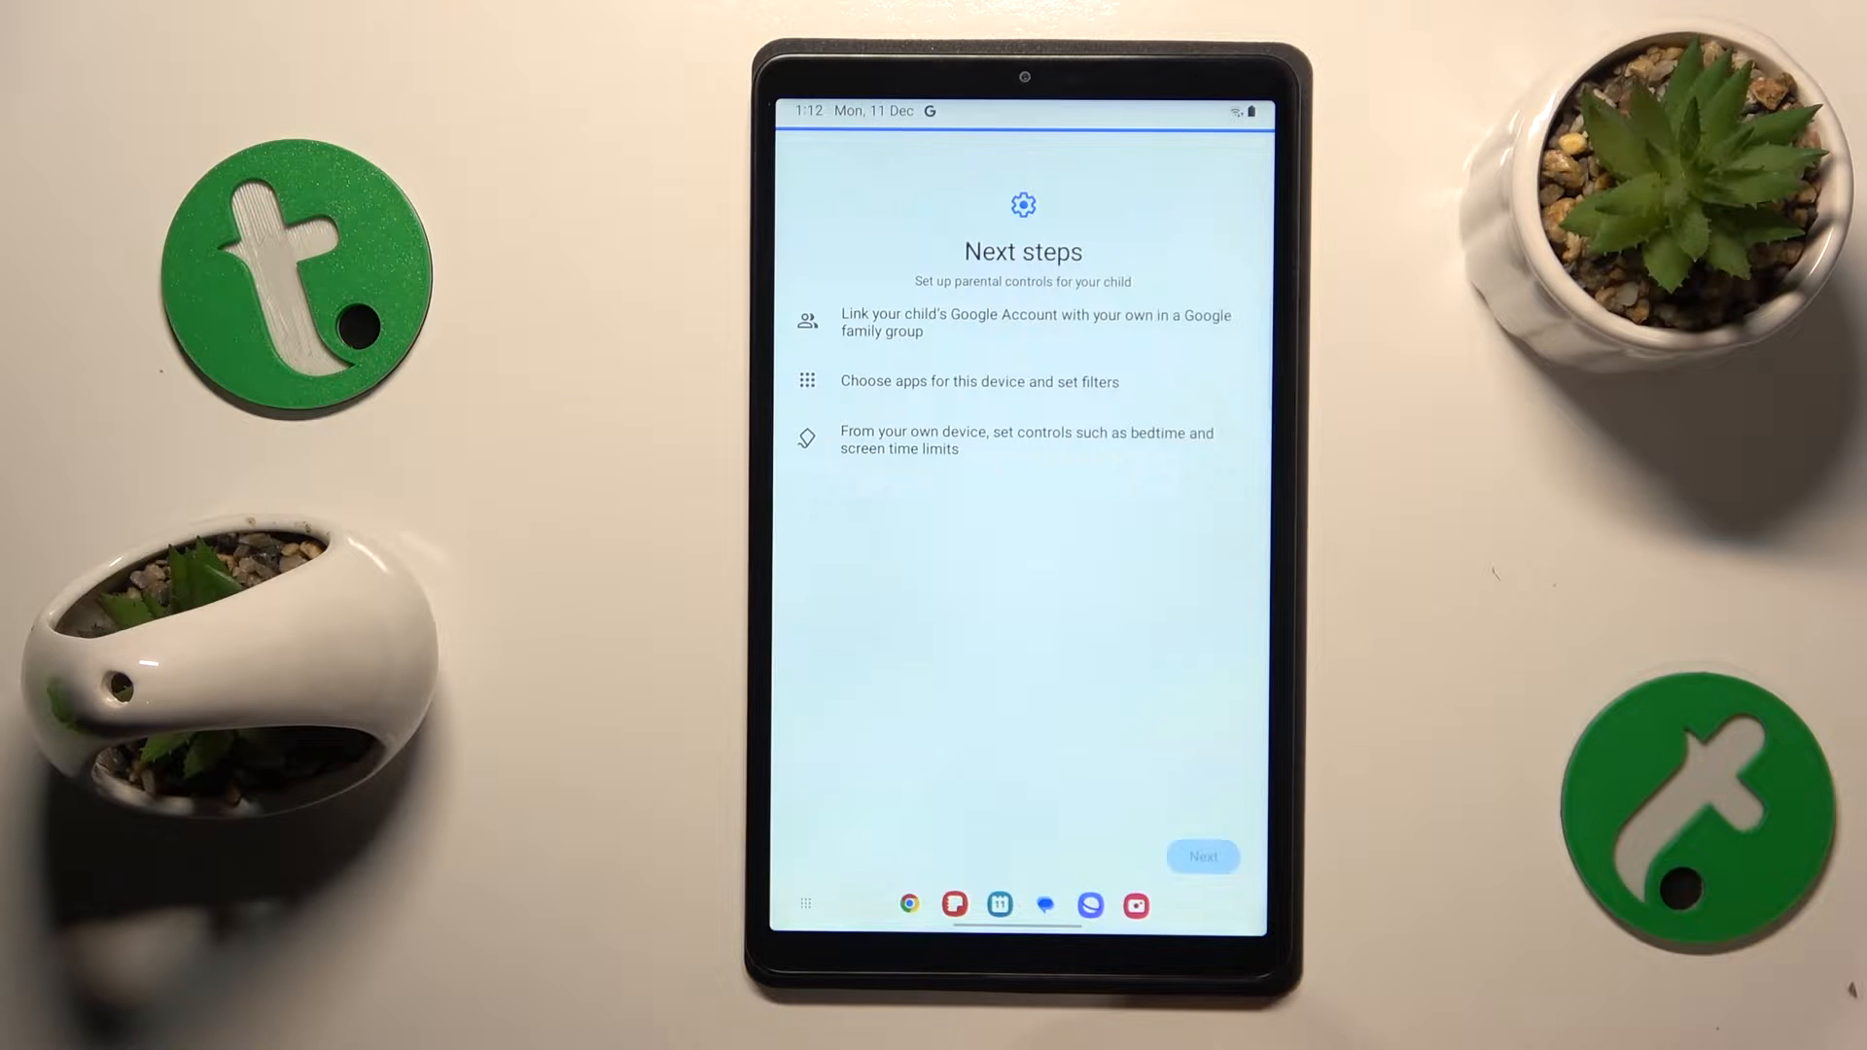
click(1202, 856)
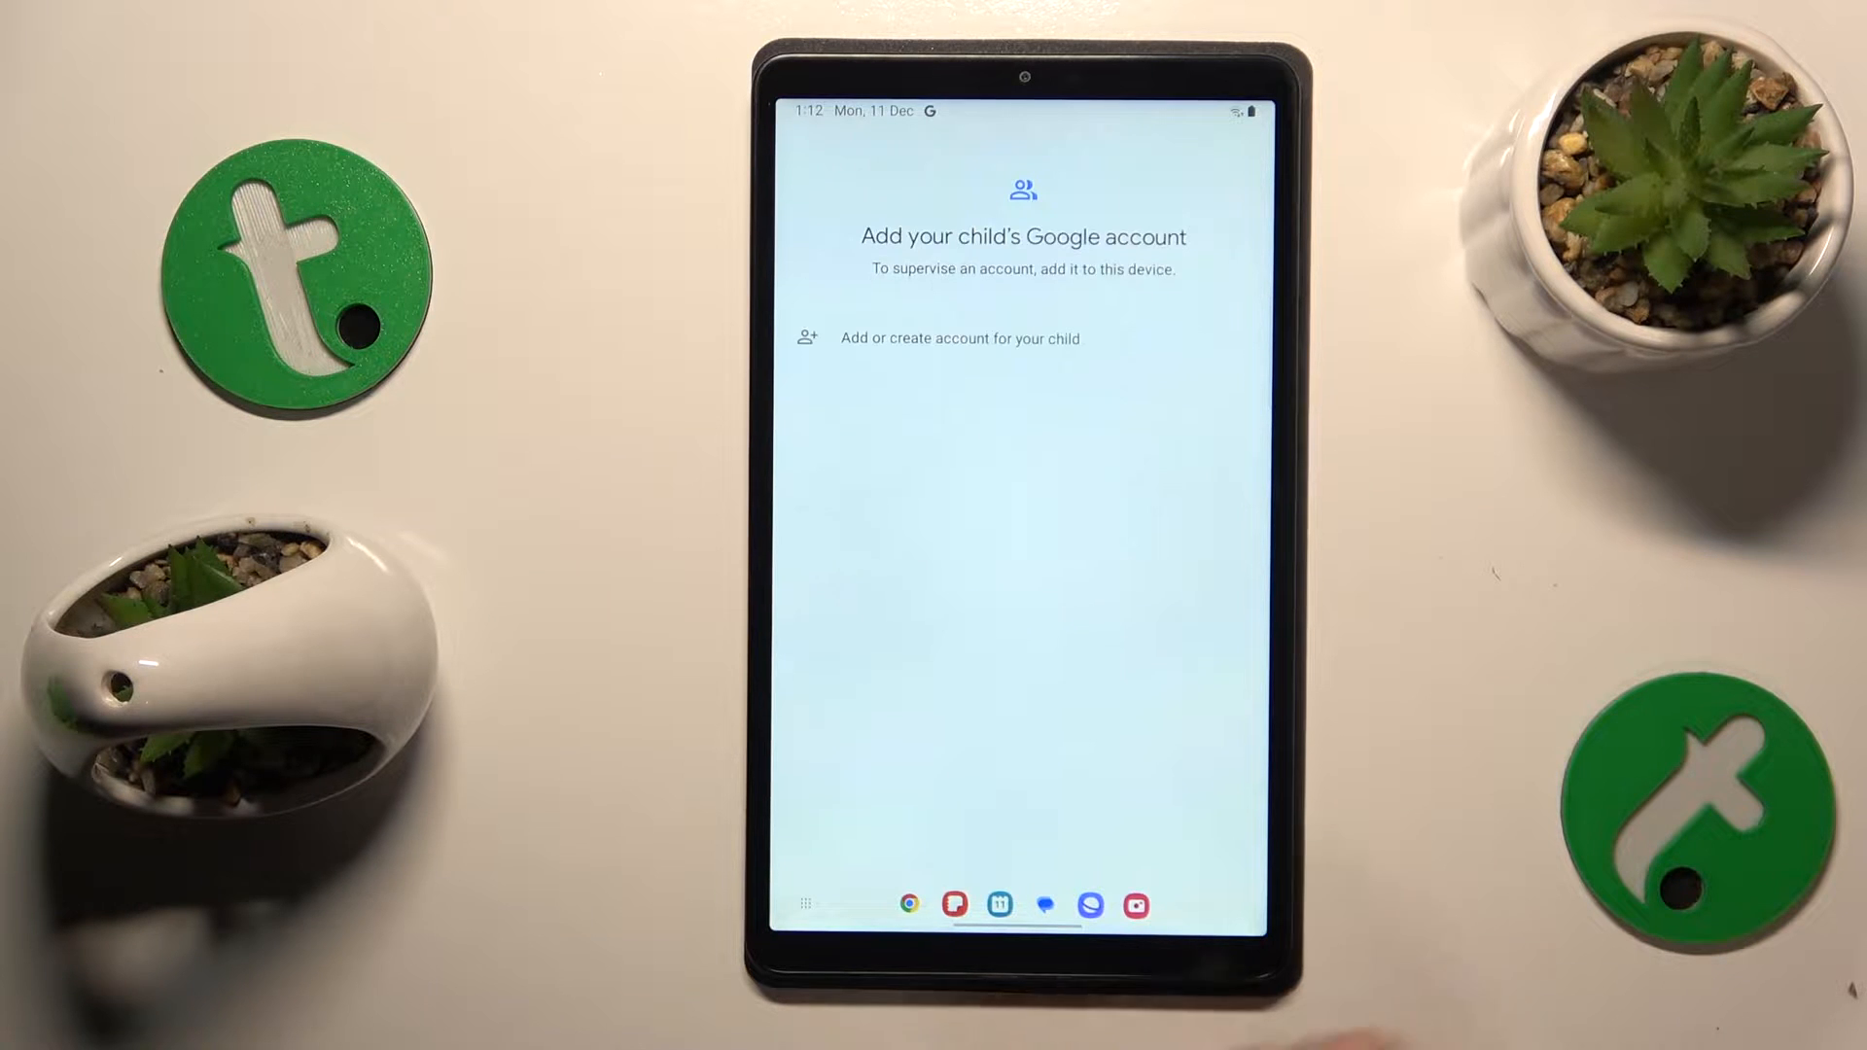
Start adding the child's Google account to be supervised.
click(959, 339)
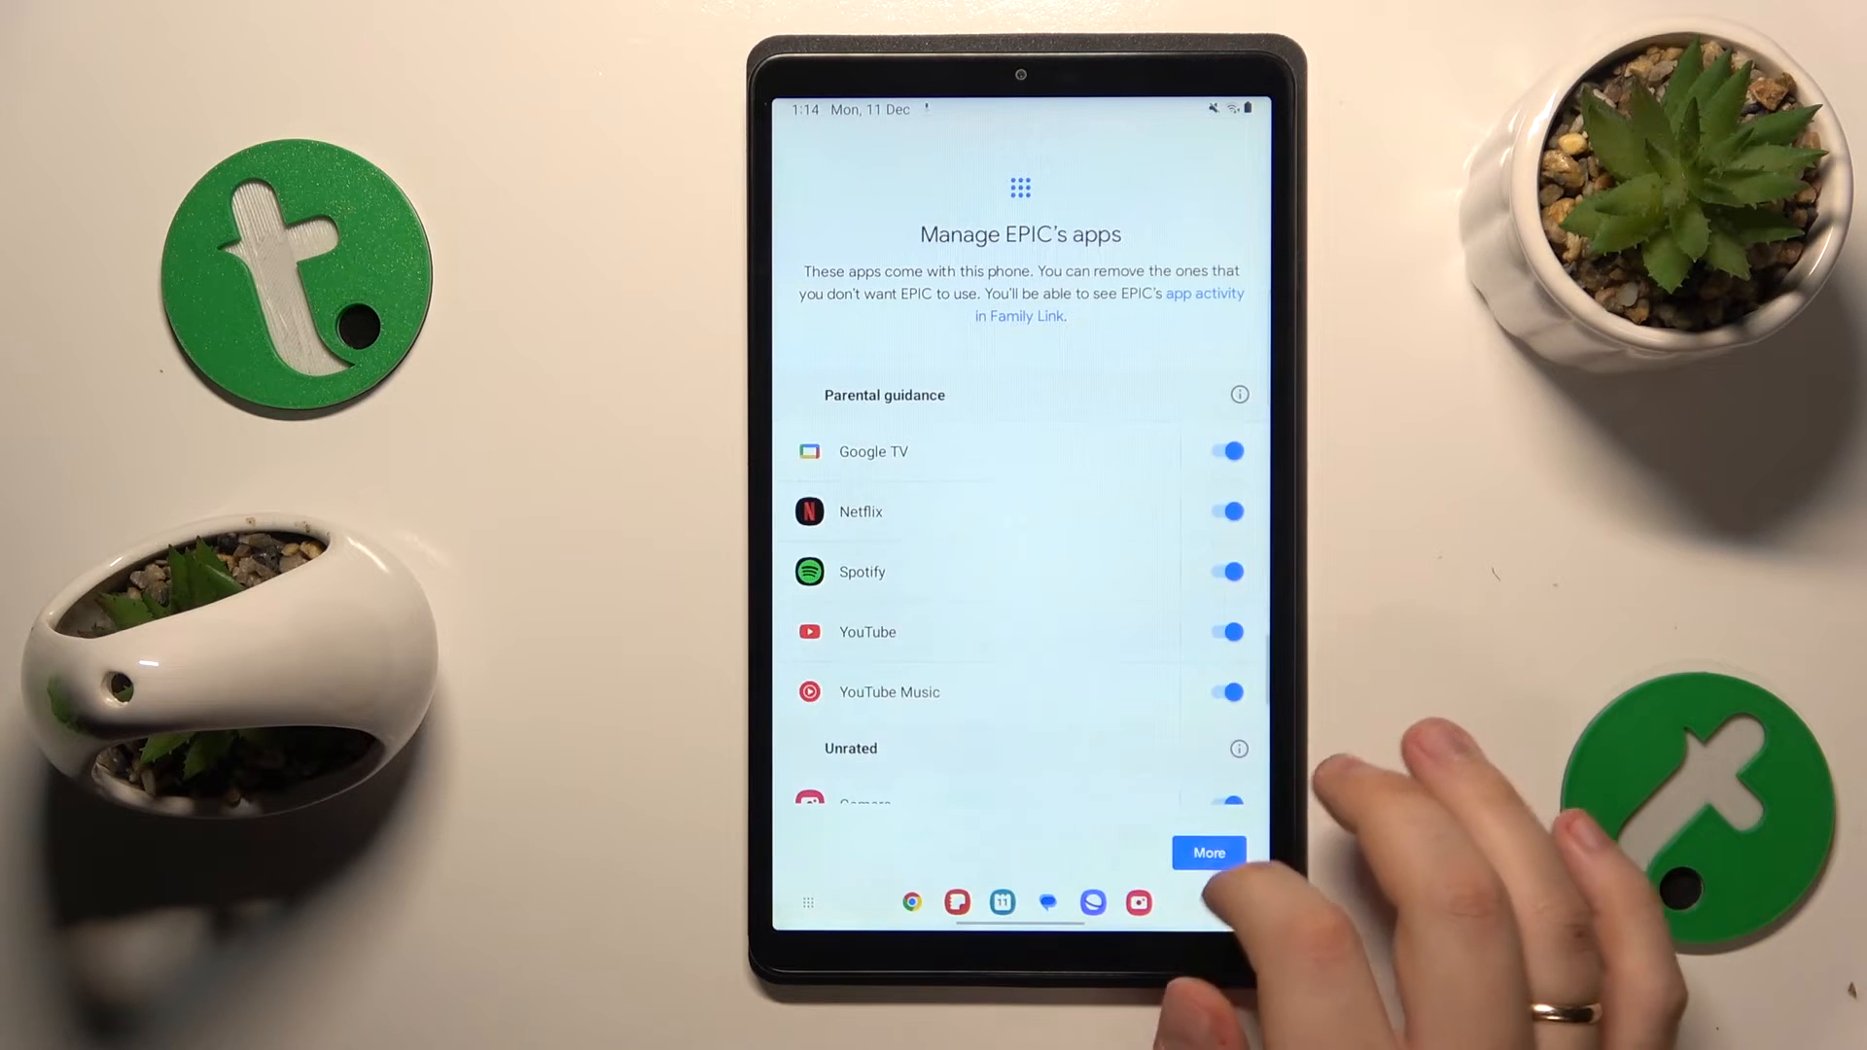
Finish setup by accepting EPIC's apps list and the default filters and settings.
click(1207, 852)
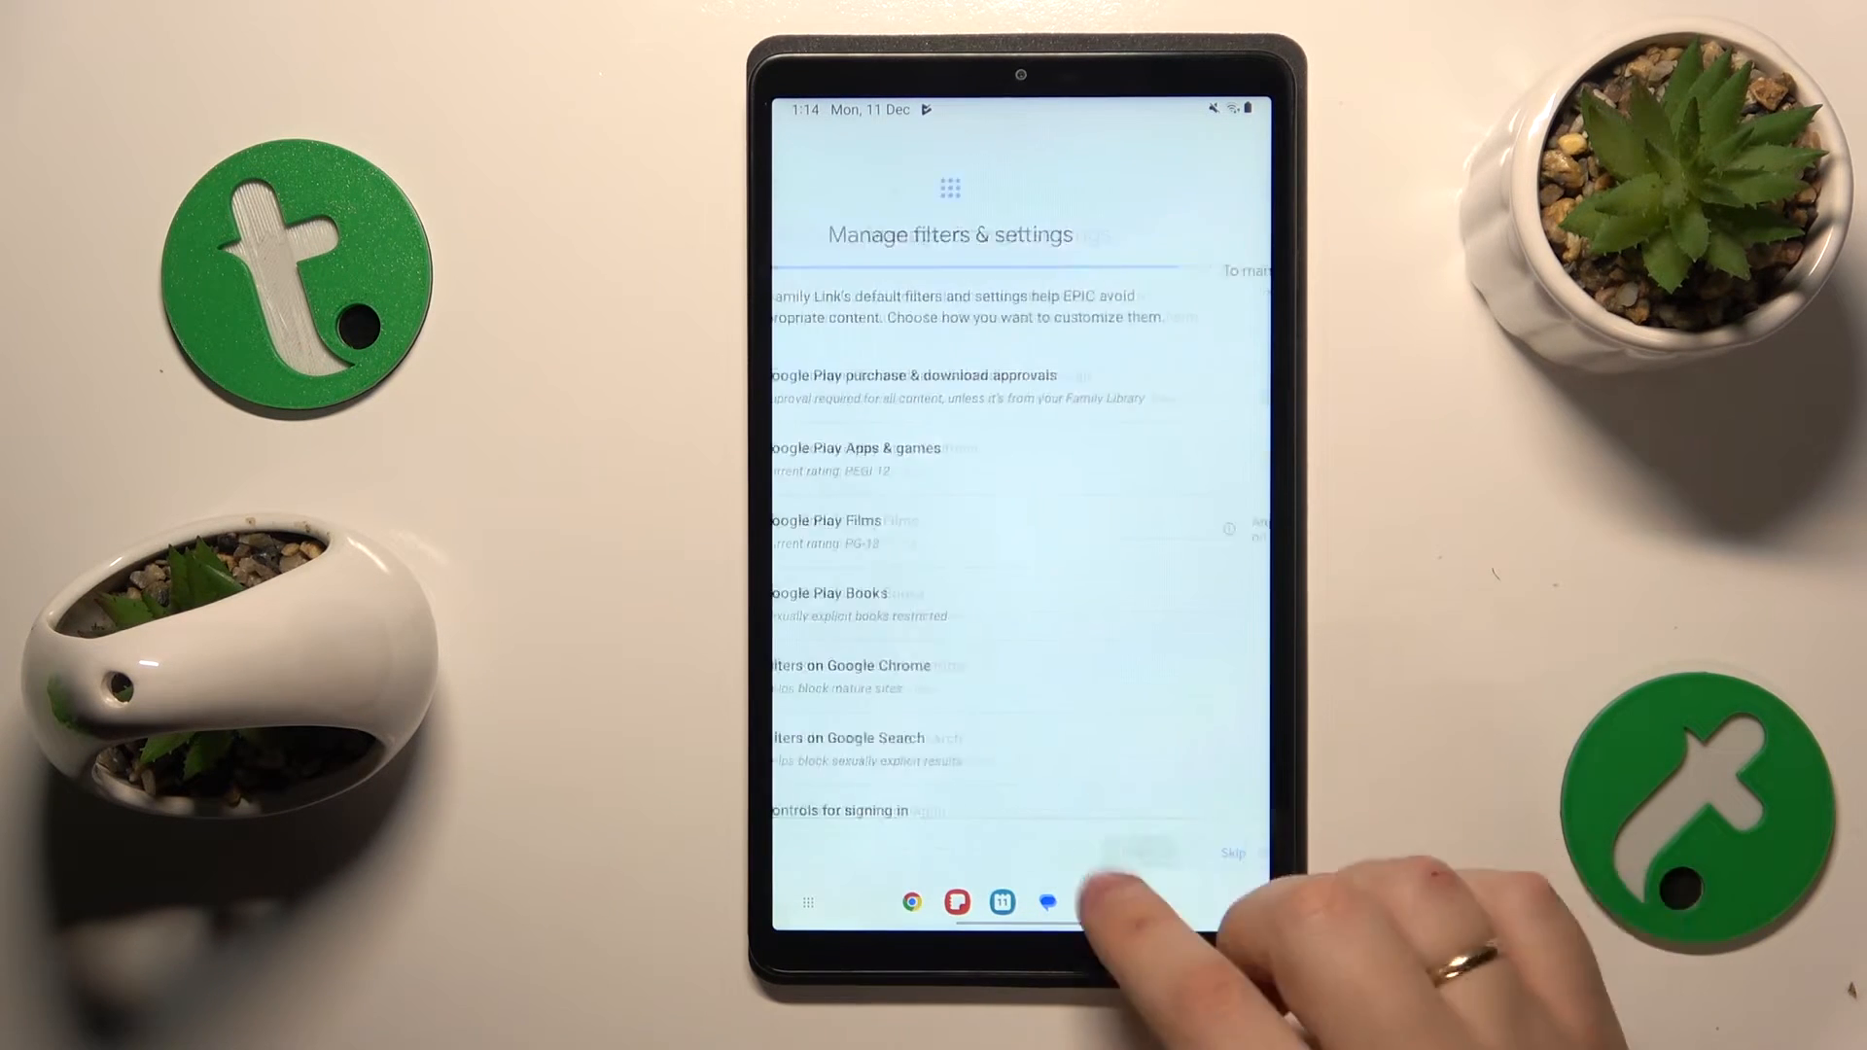
click(1233, 851)
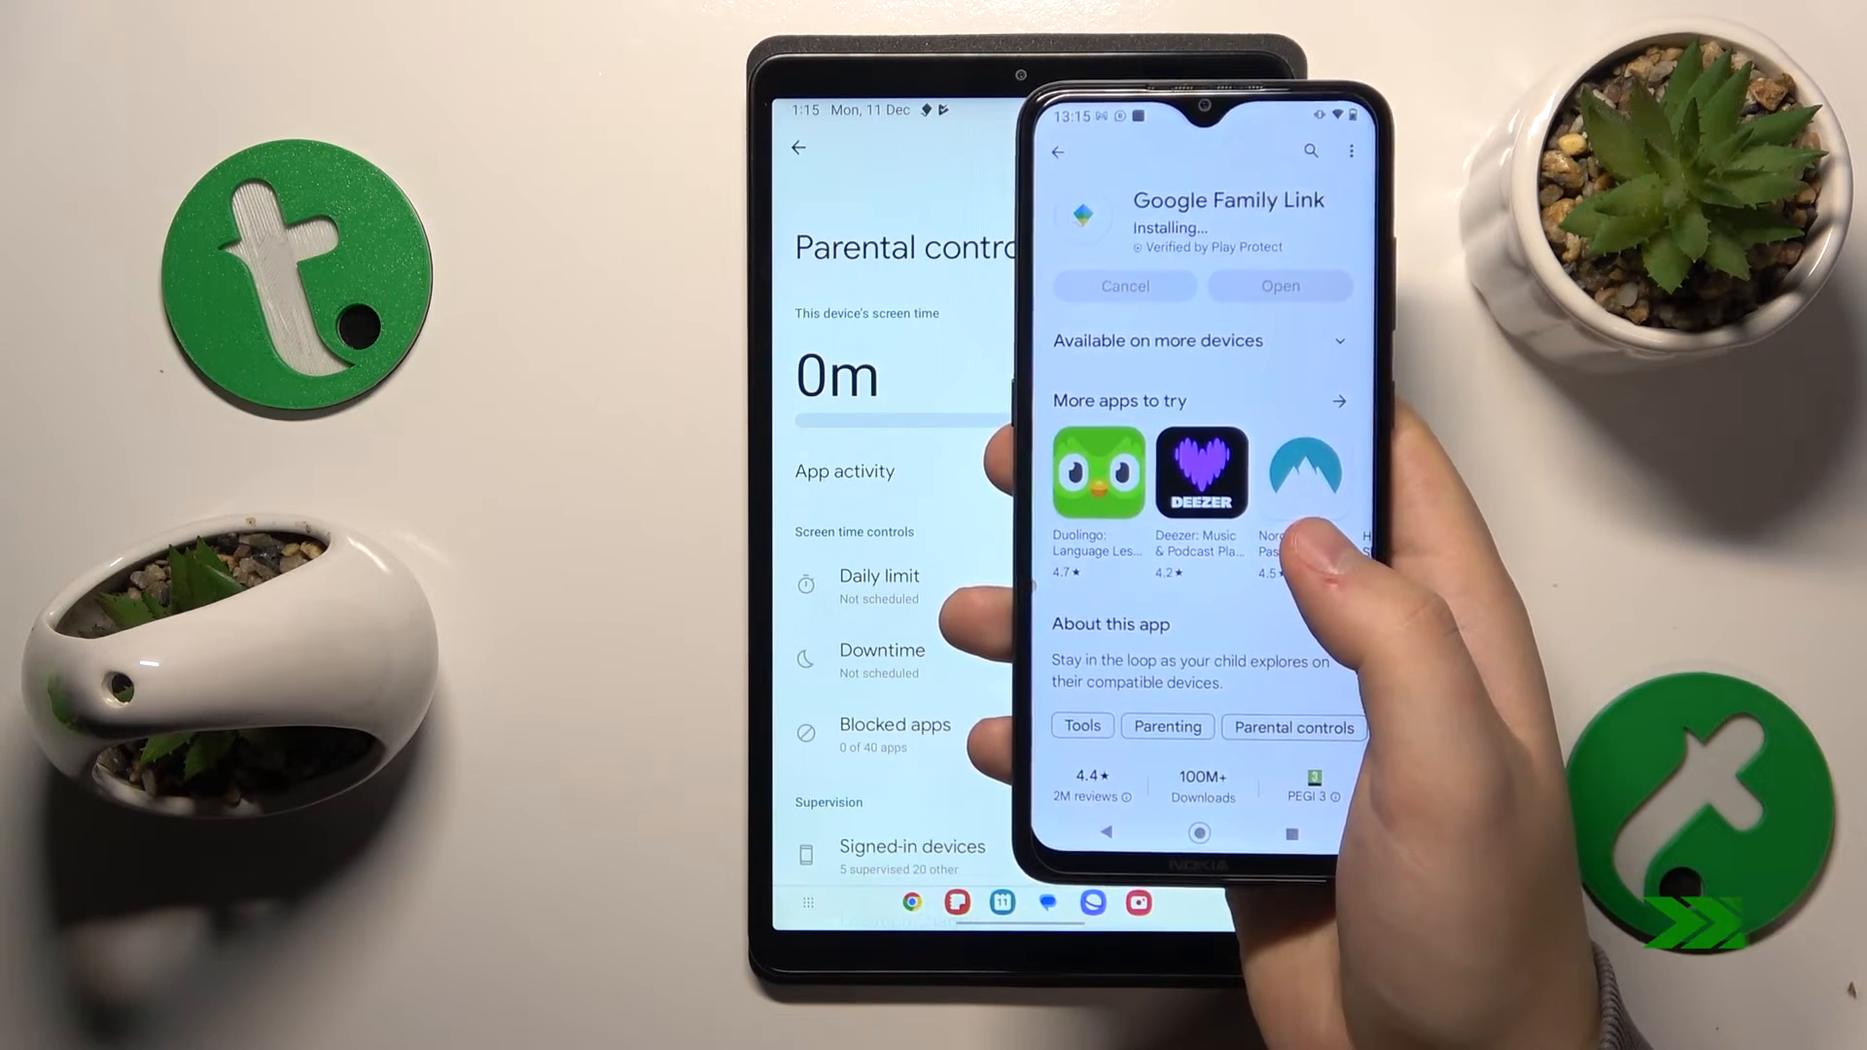
Launch Family Link on the parent phone and continue with the parent's Google account.
click(1279, 286)
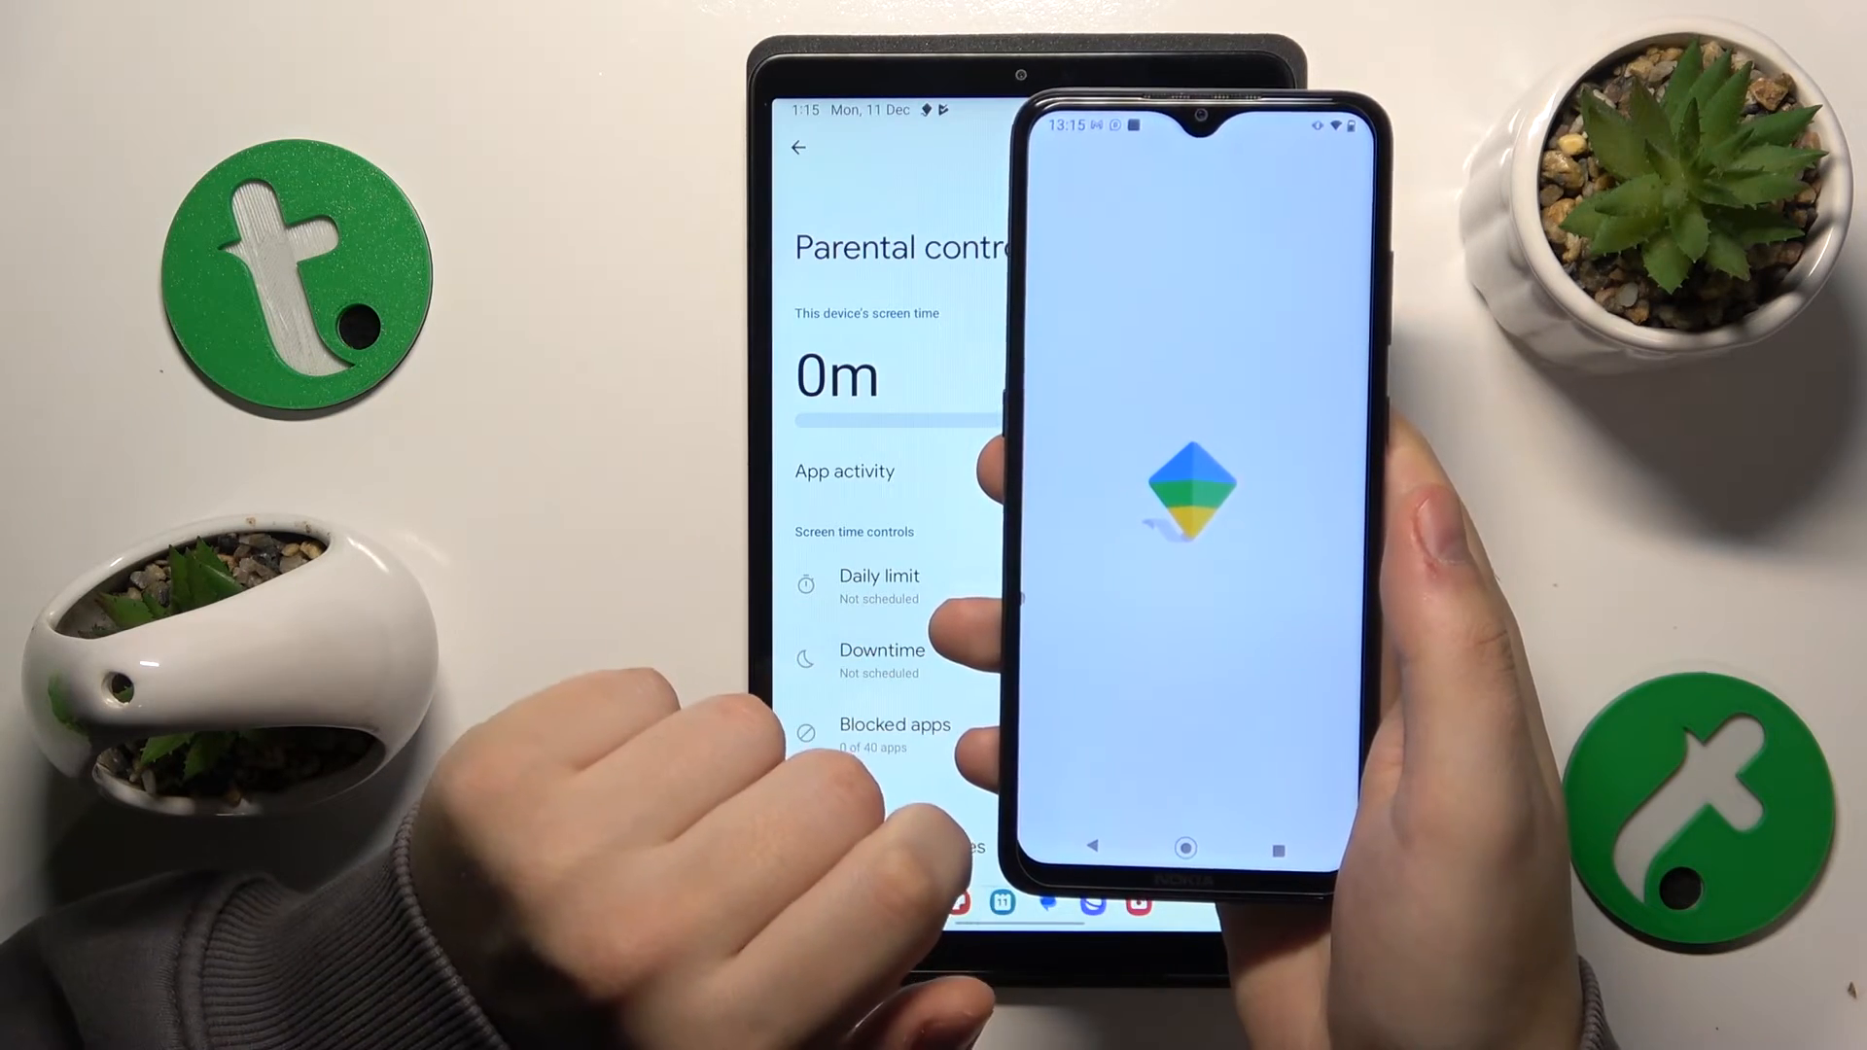
click(1178, 488)
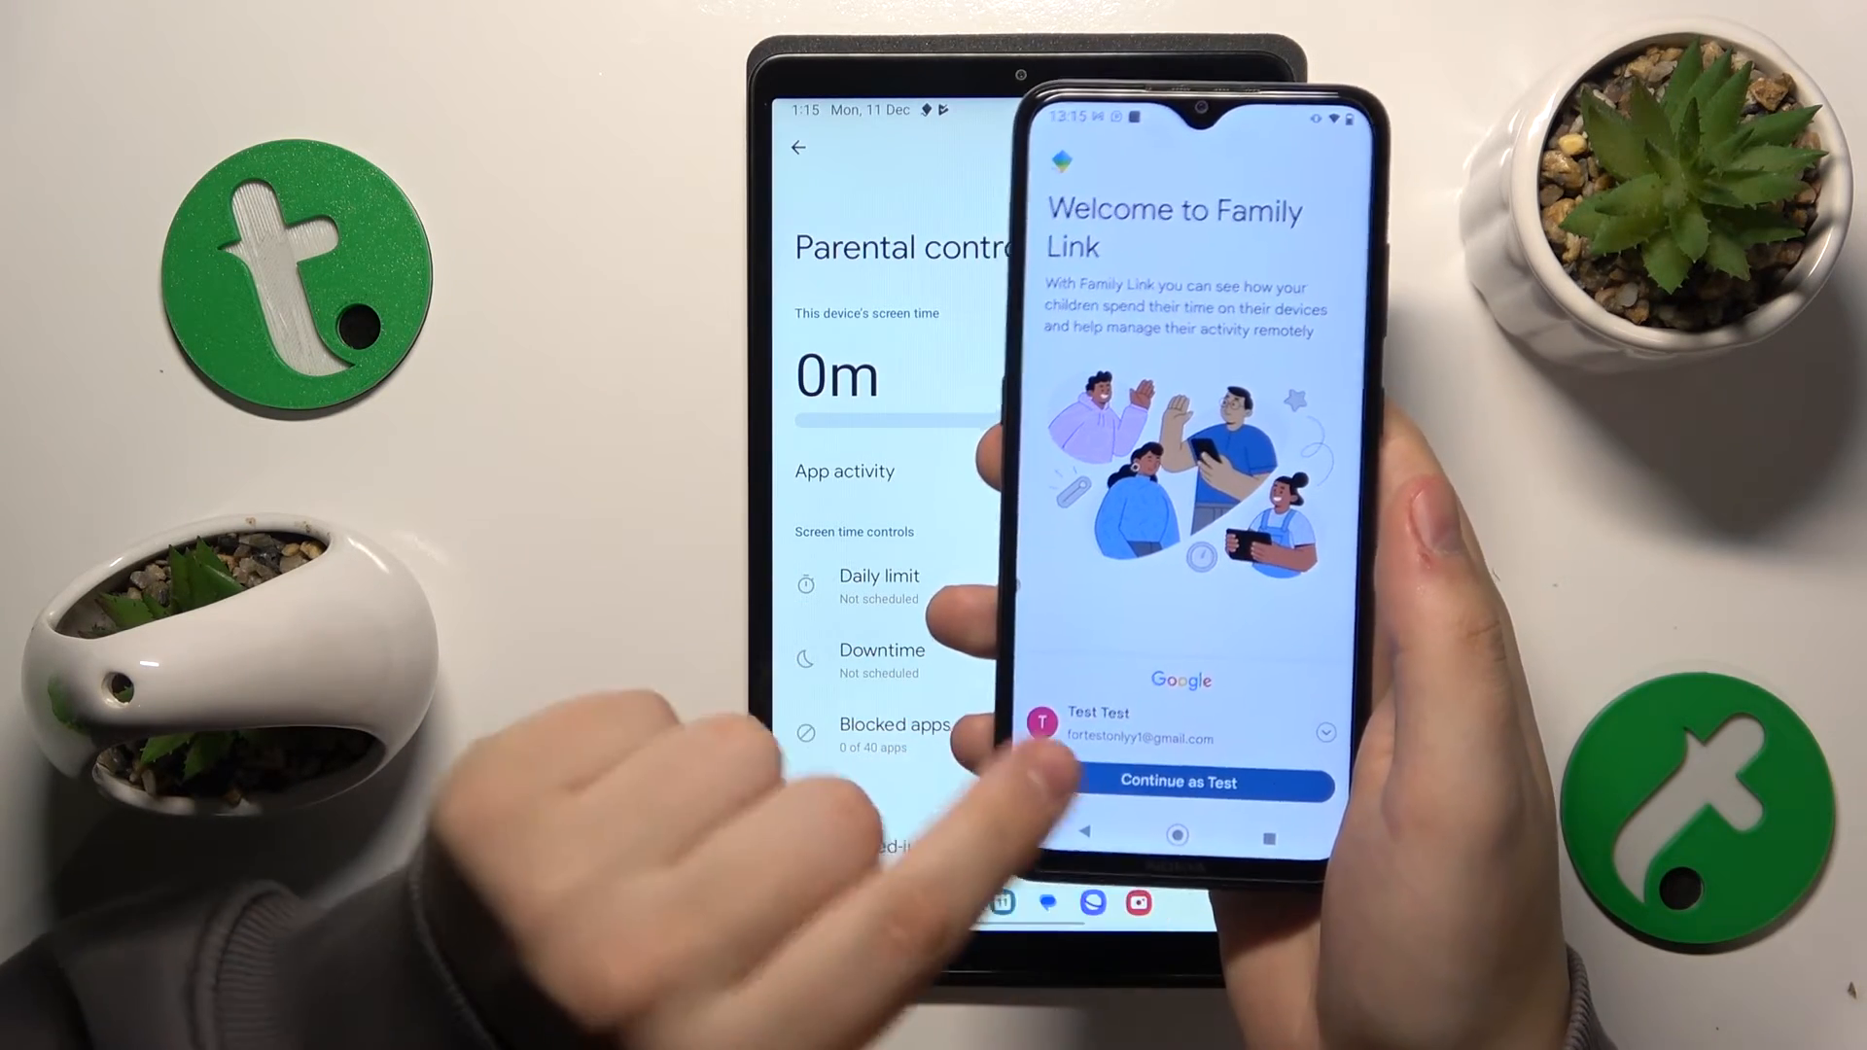
click(1178, 783)
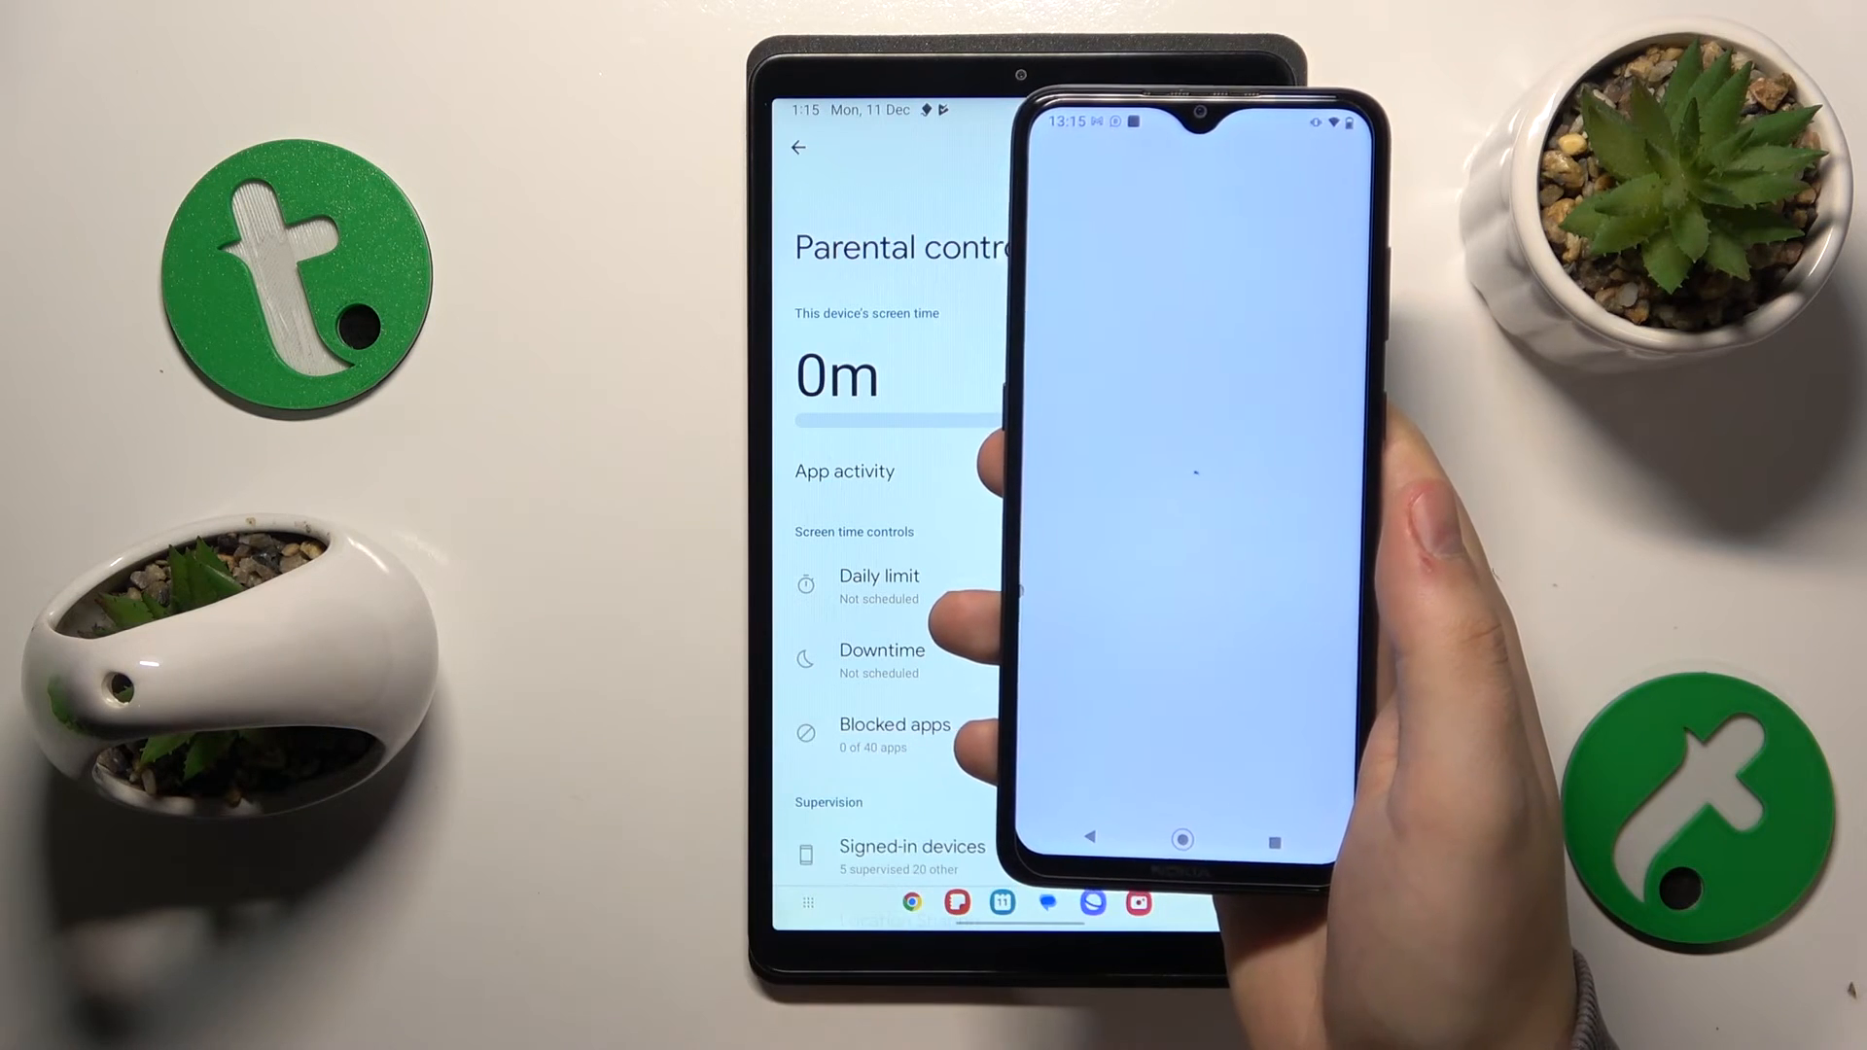